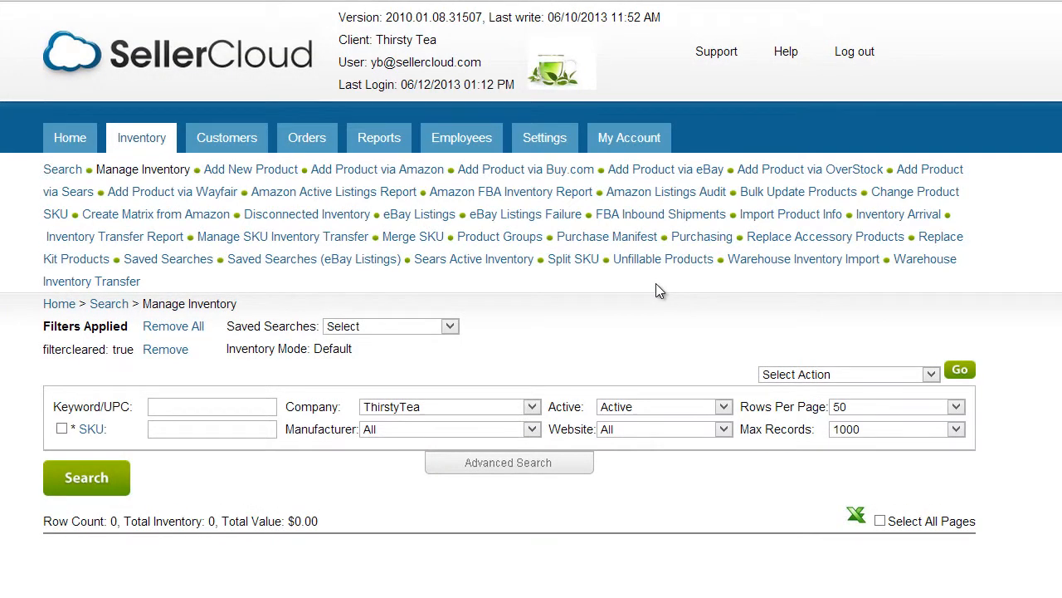
mouse_move(700, 241)
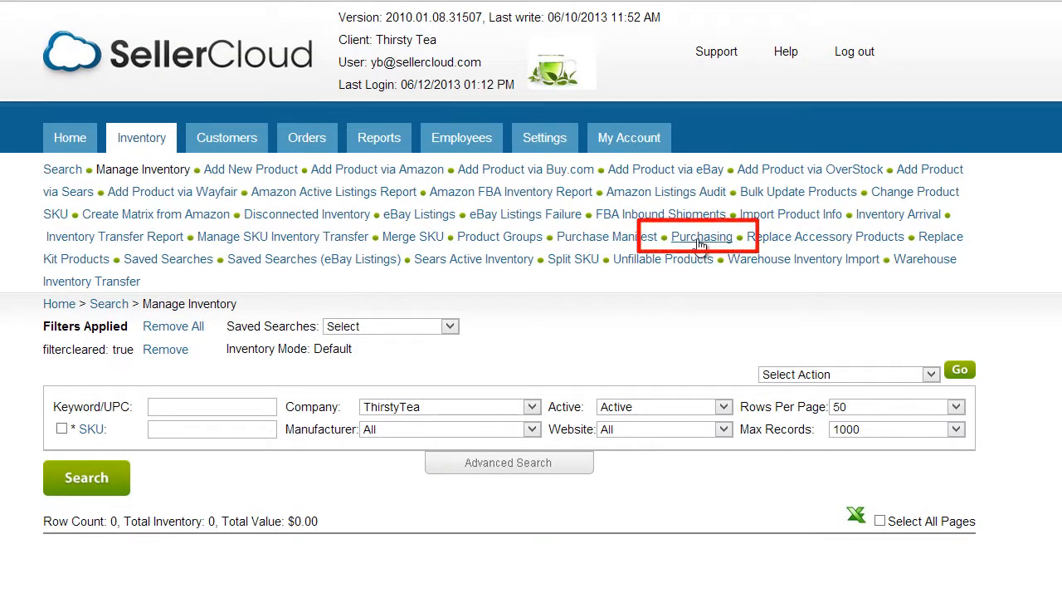
Step: Go to Purchasing and start a blank new purchase order for ThirstyTea
left_click(697, 236)
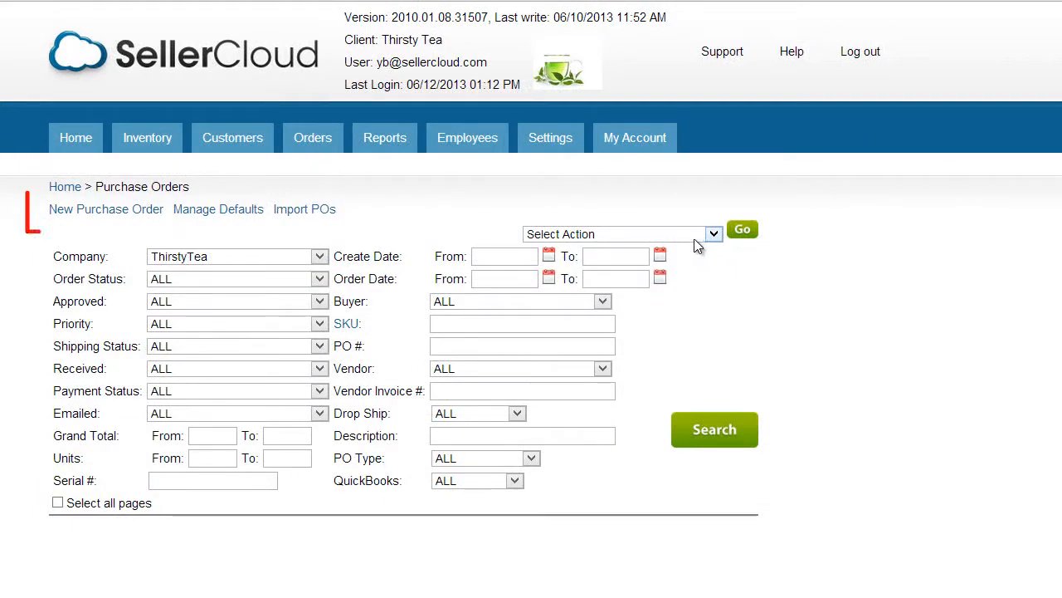
mouse_move(103, 209)
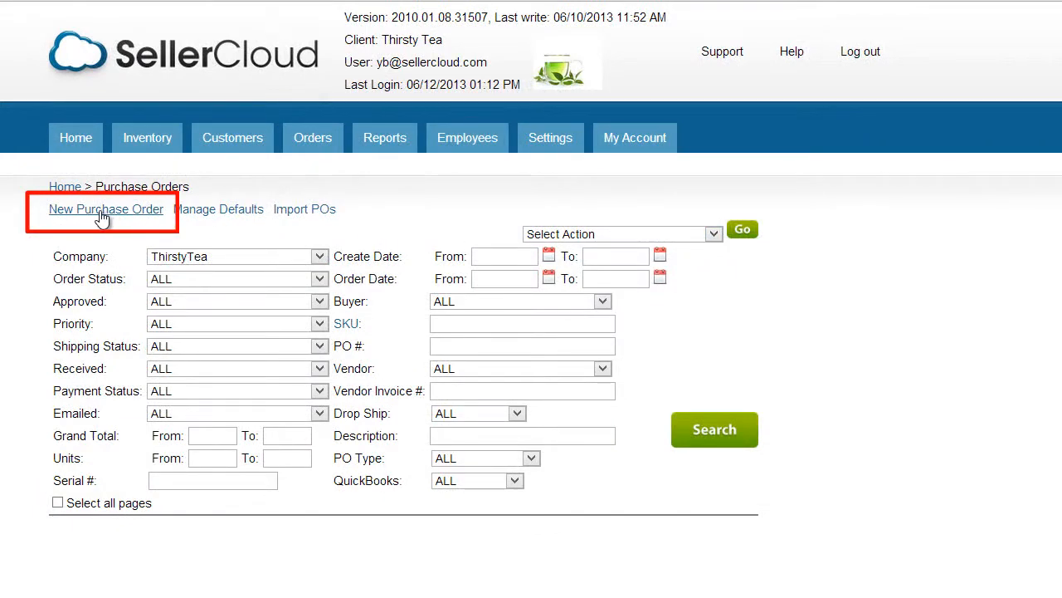
left_click(105, 209)
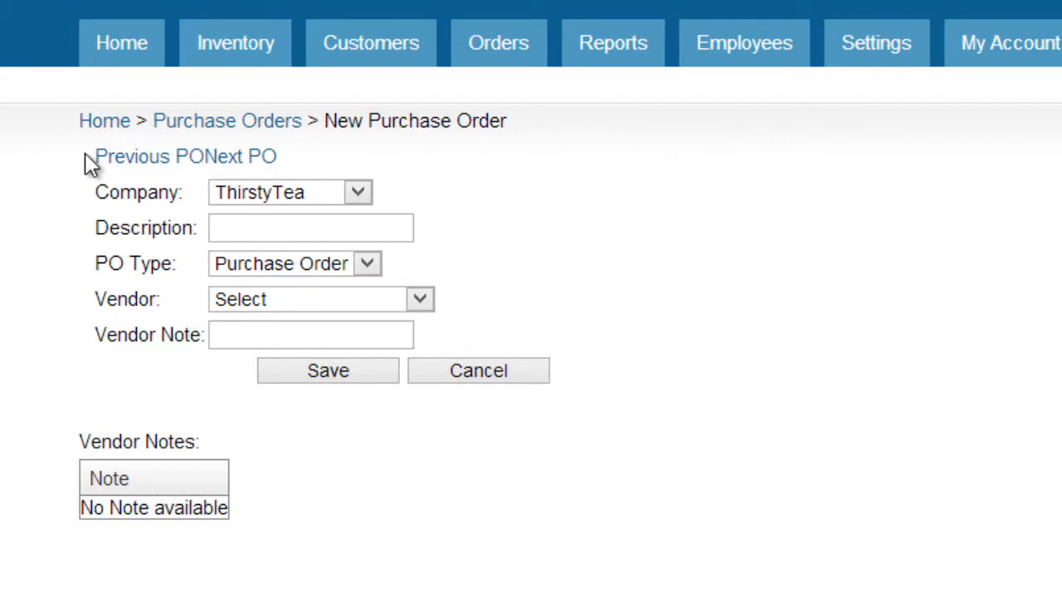
Step: Keep company ThirstyTea, enter description 'tutorial' and keep PO type Purchase Order
left_click(355, 193)
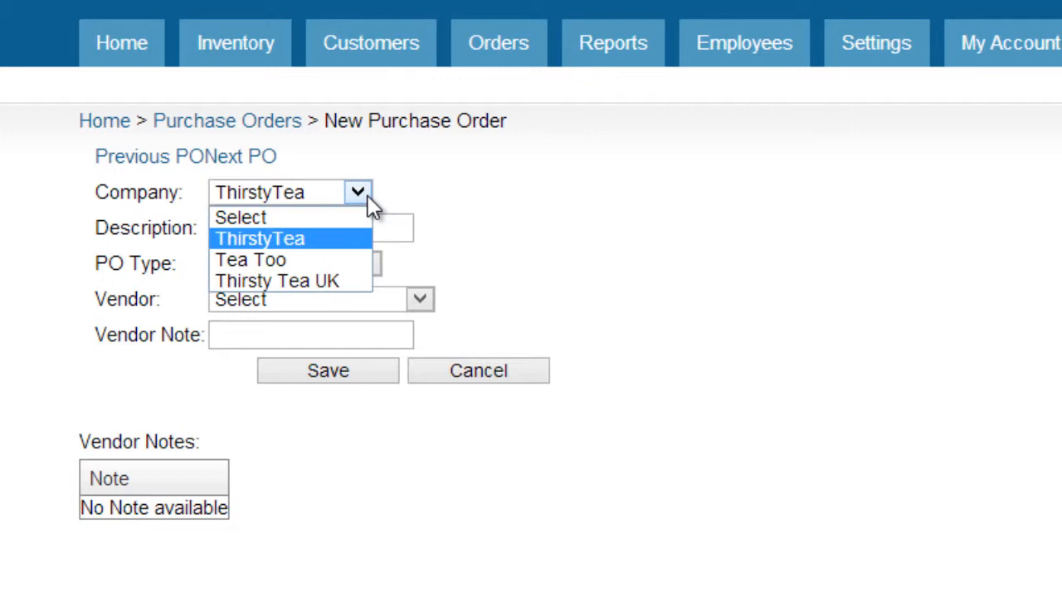
left_click(258, 239)
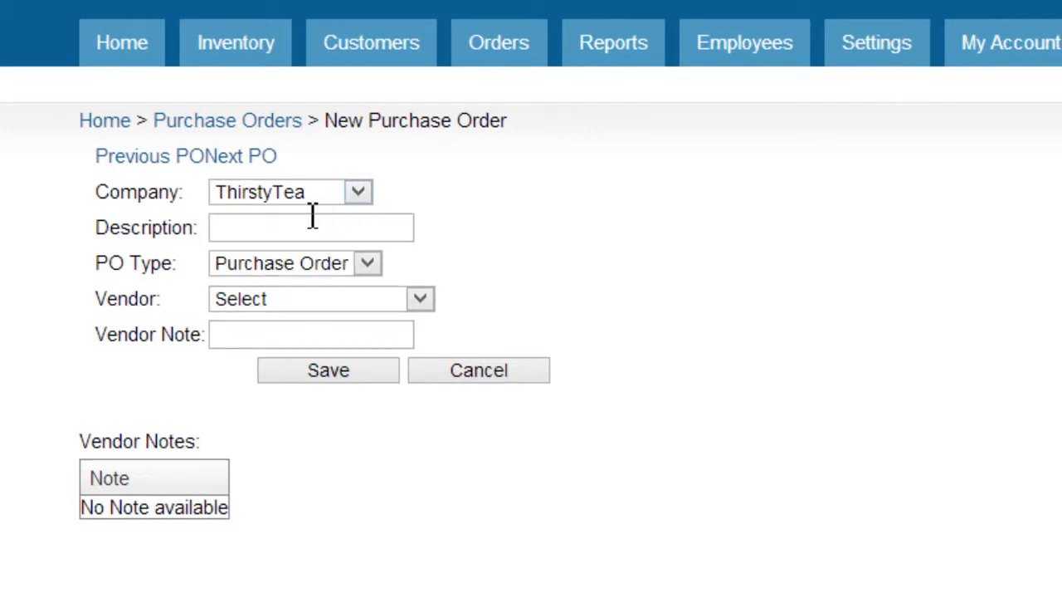
type("tu")
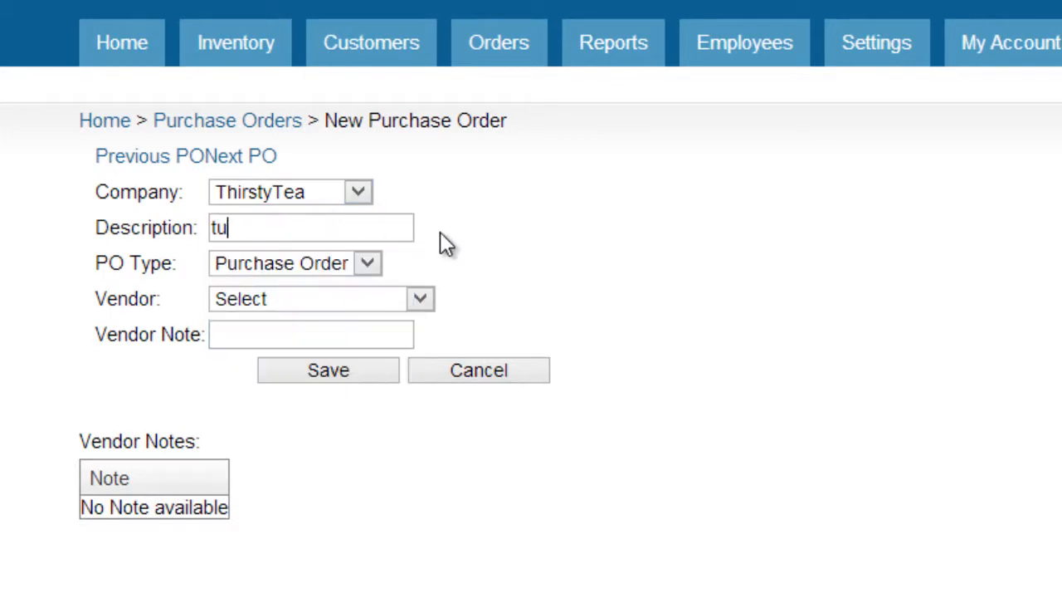
type("torial")
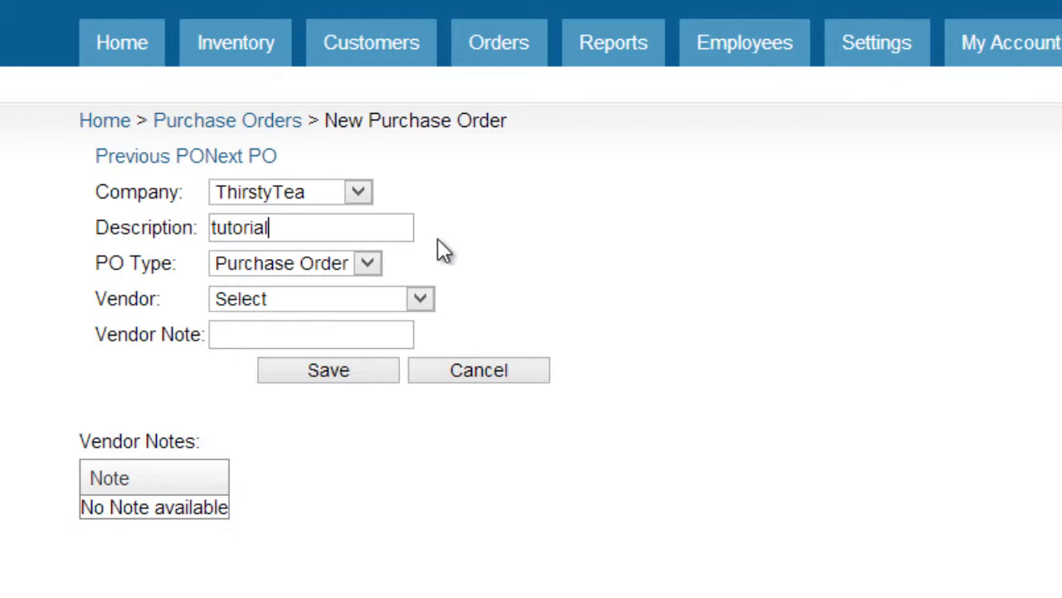
left_click(369, 263)
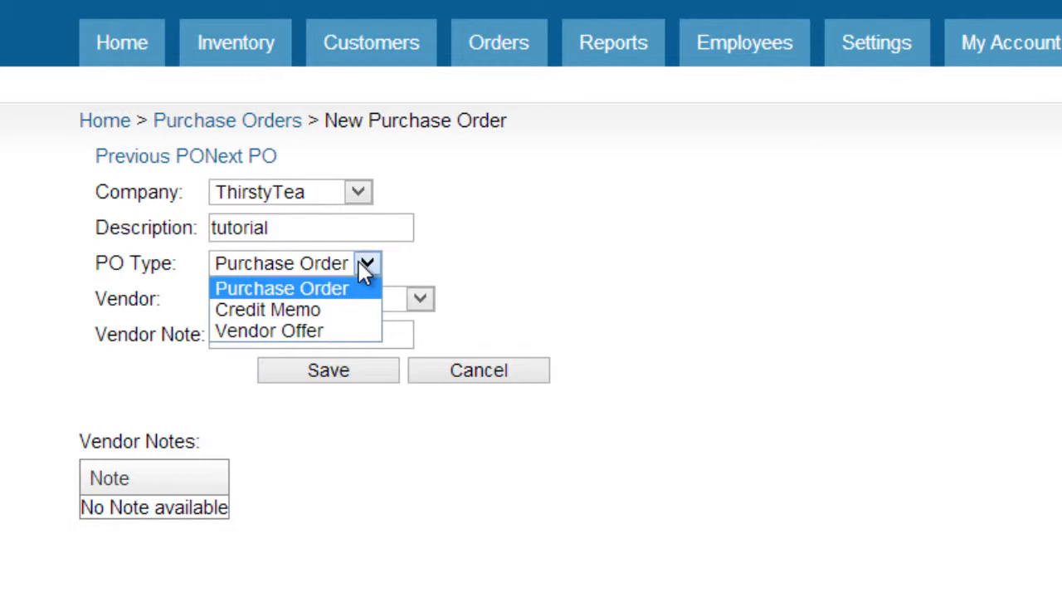
left_click(282, 288)
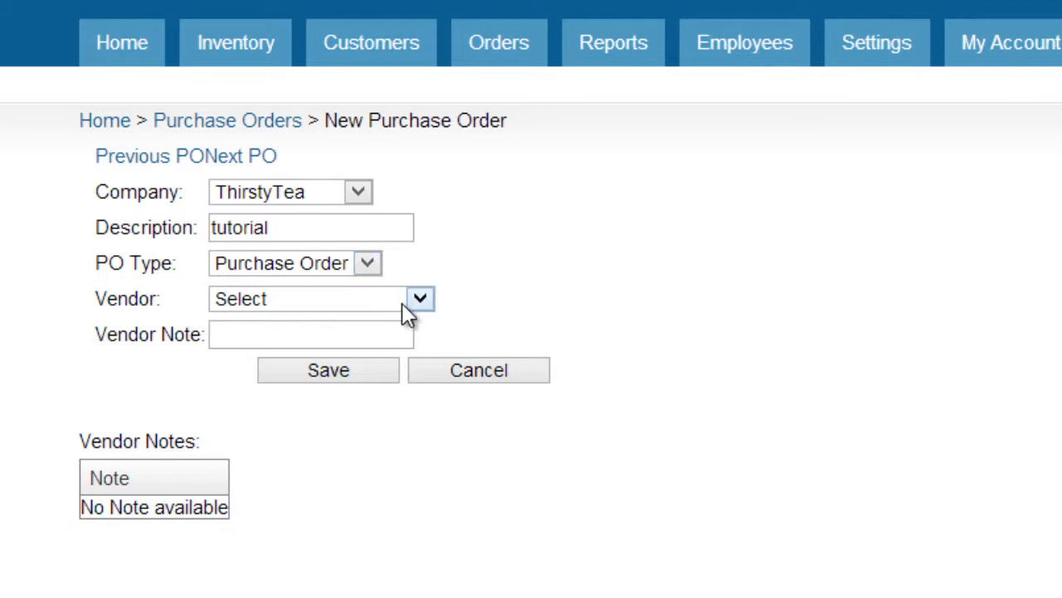
Step: Choose Tea Inc. as the vendor and save the new purchase order
left_click(418, 299)
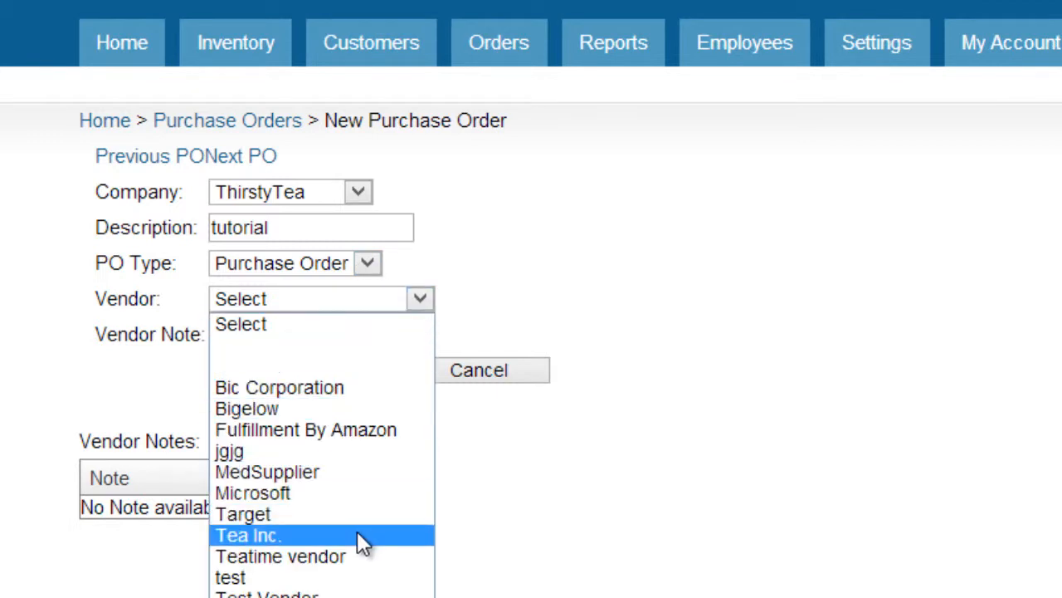
left_click(253, 535)
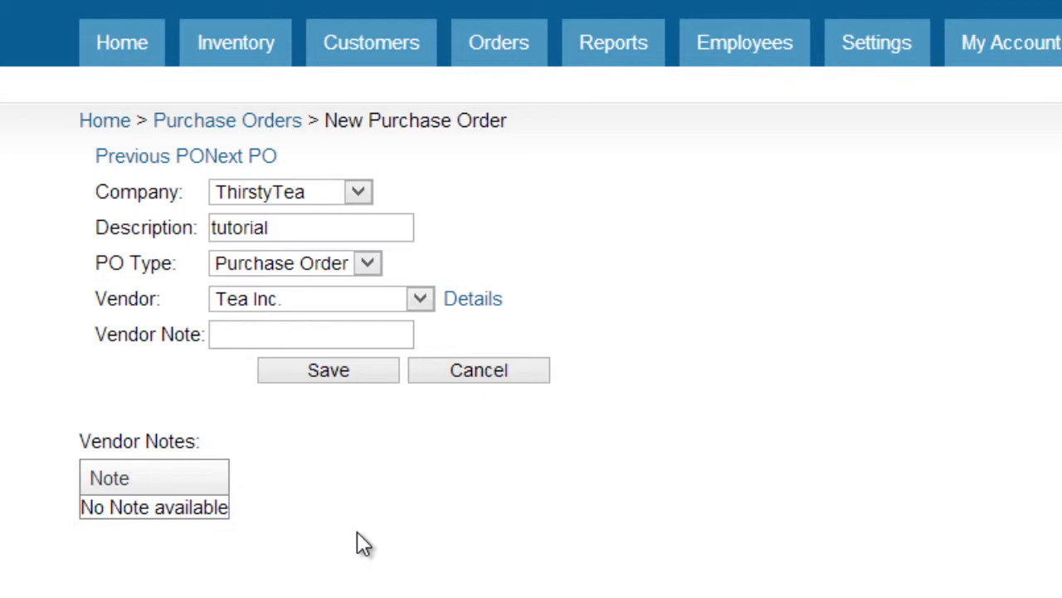
left_click(327, 370)
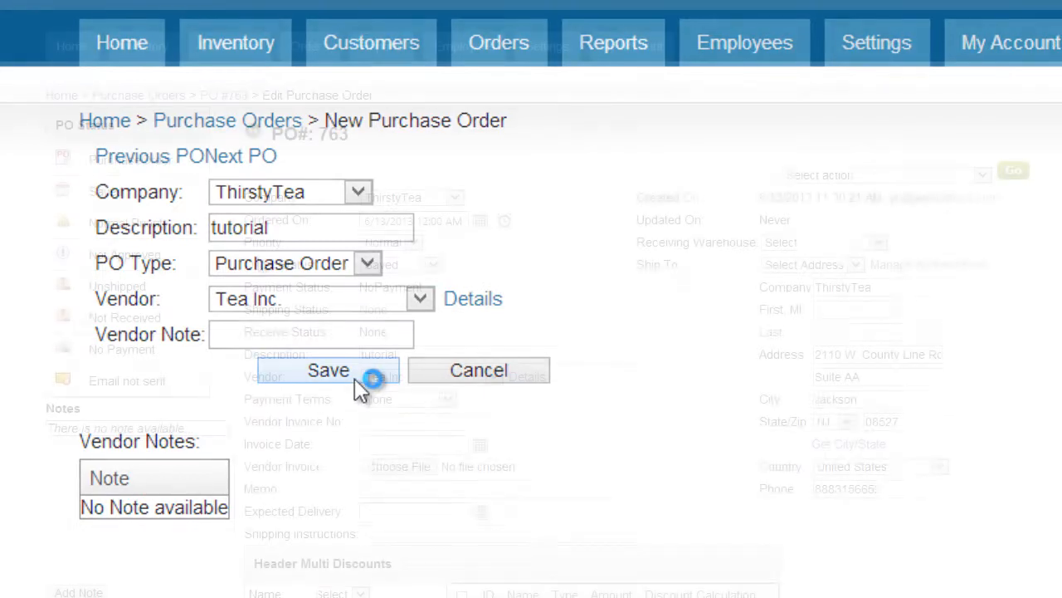
Step: On PO #763 keep priority Normal and payment terms None
left_click(329, 370)
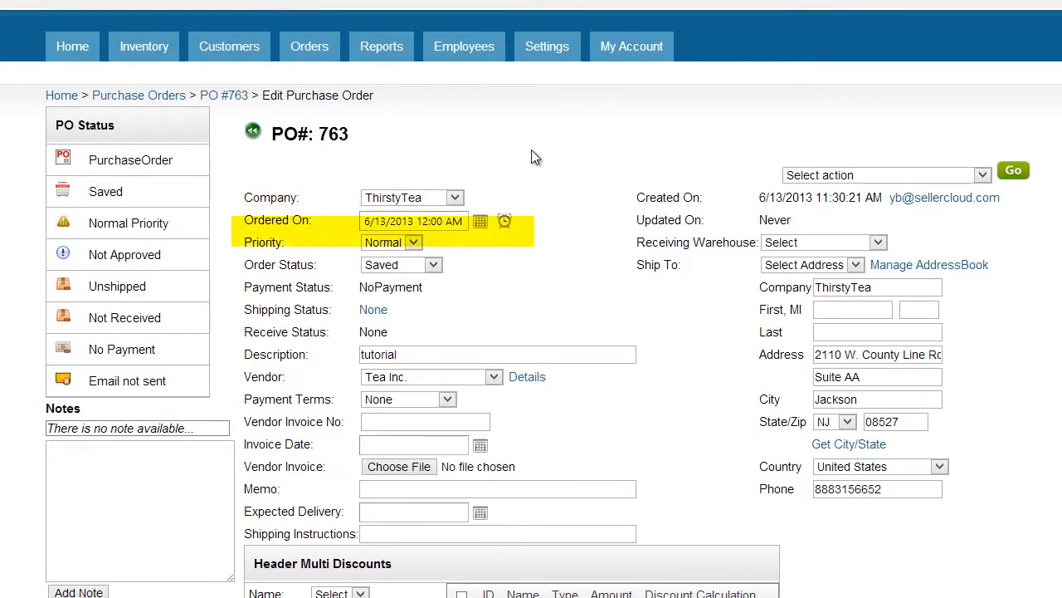
left_click(415, 242)
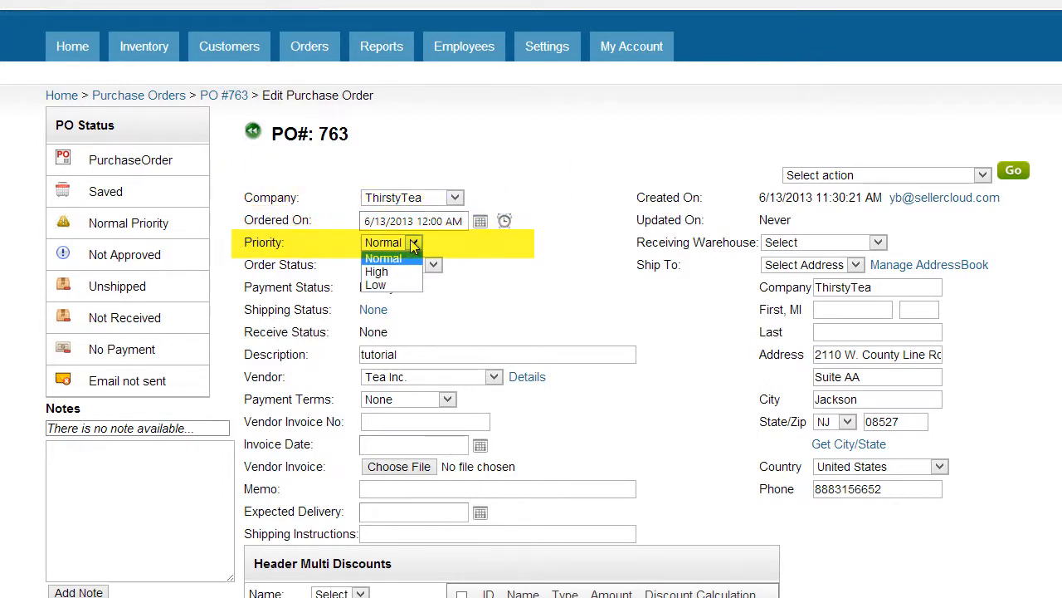
left_click(382, 257)
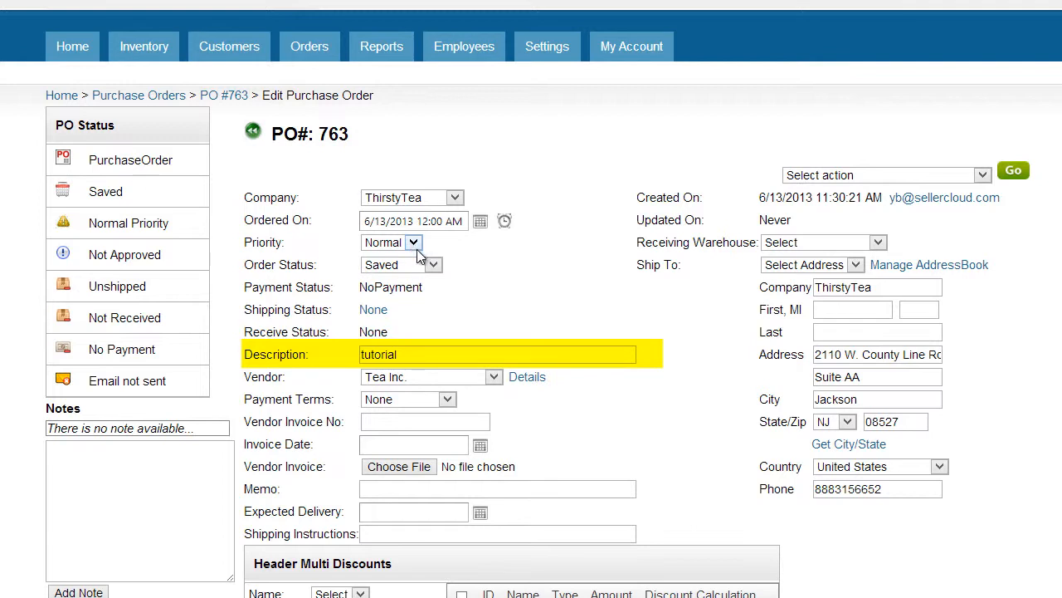
mouse_move(494, 377)
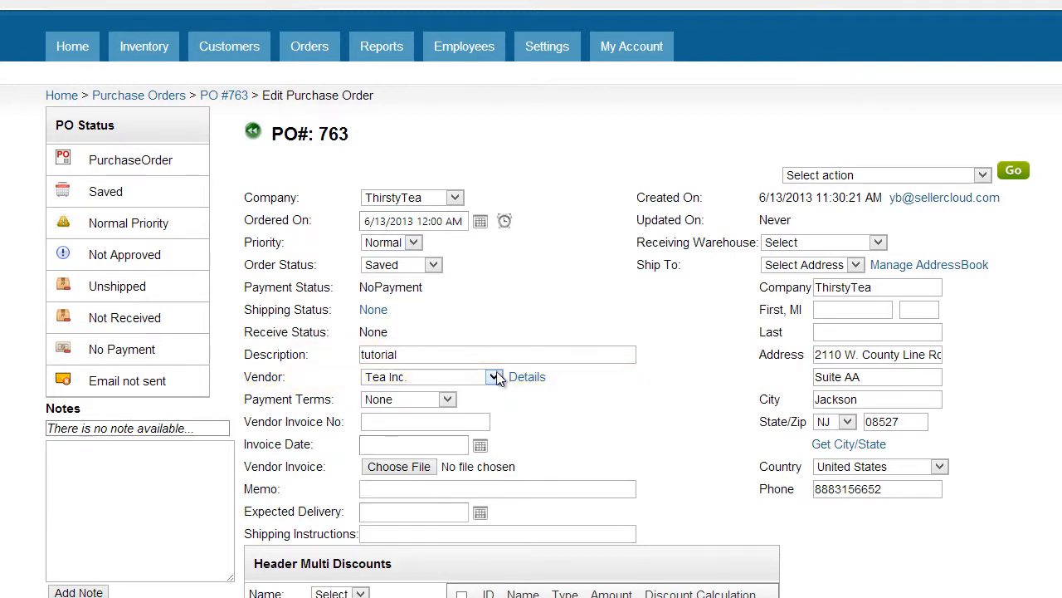
left_click(528, 377)
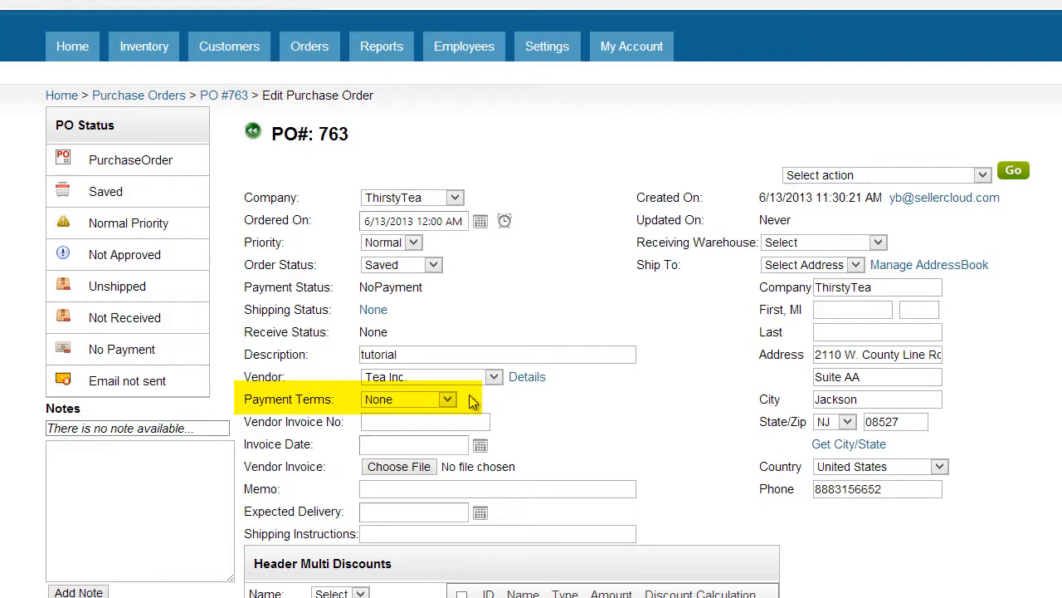
left_click(445, 399)
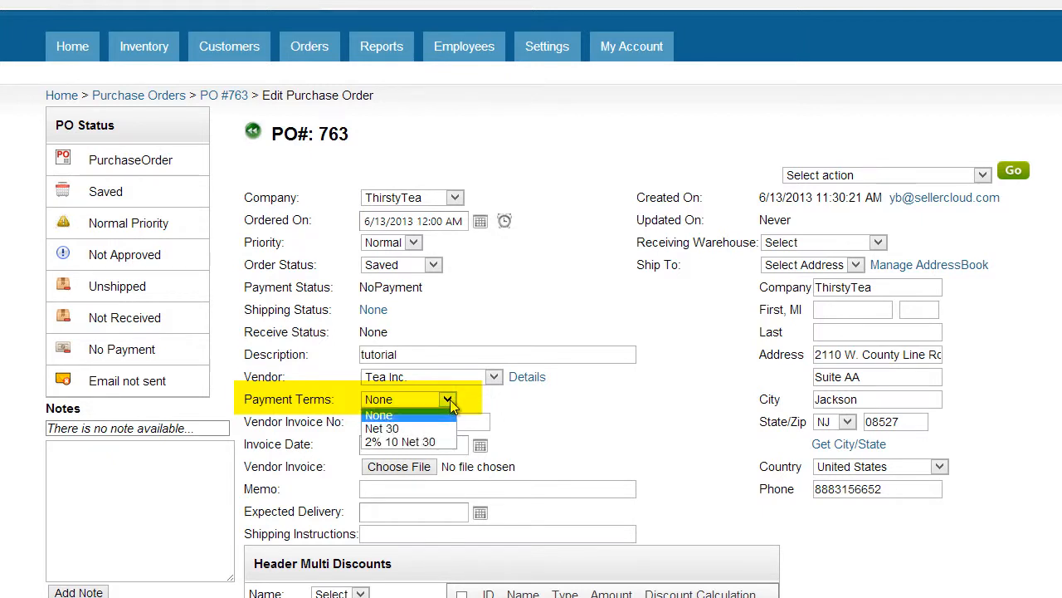
left_click(379, 415)
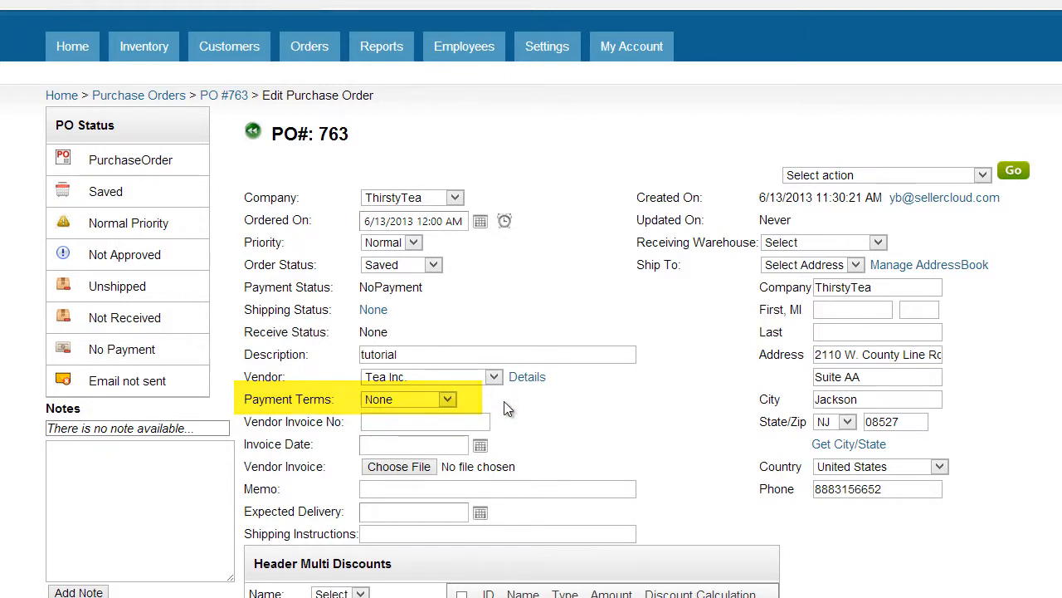
Step: Enter shipping instructions 'Third Day Shipping' and set receiving warehouse to Default Warehouse
left_click(498, 534)
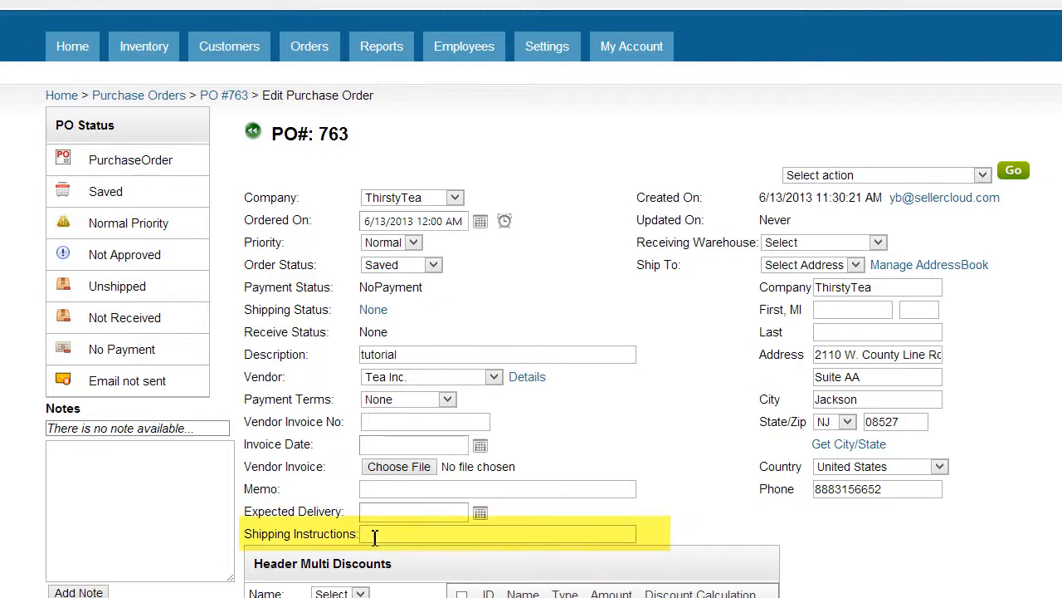
type("Third Day Shipping")
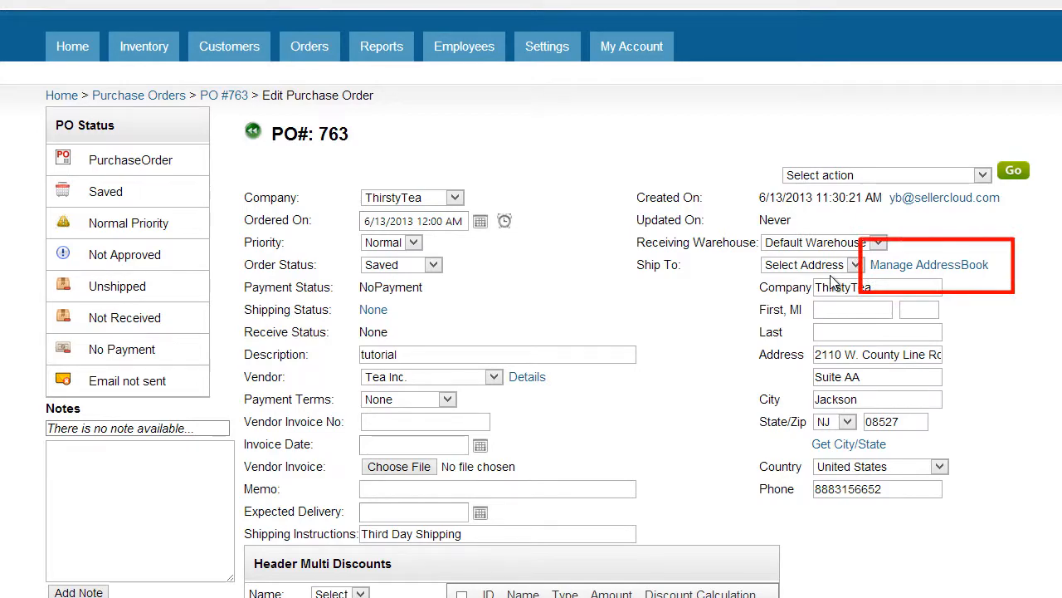
left_click(930, 264)
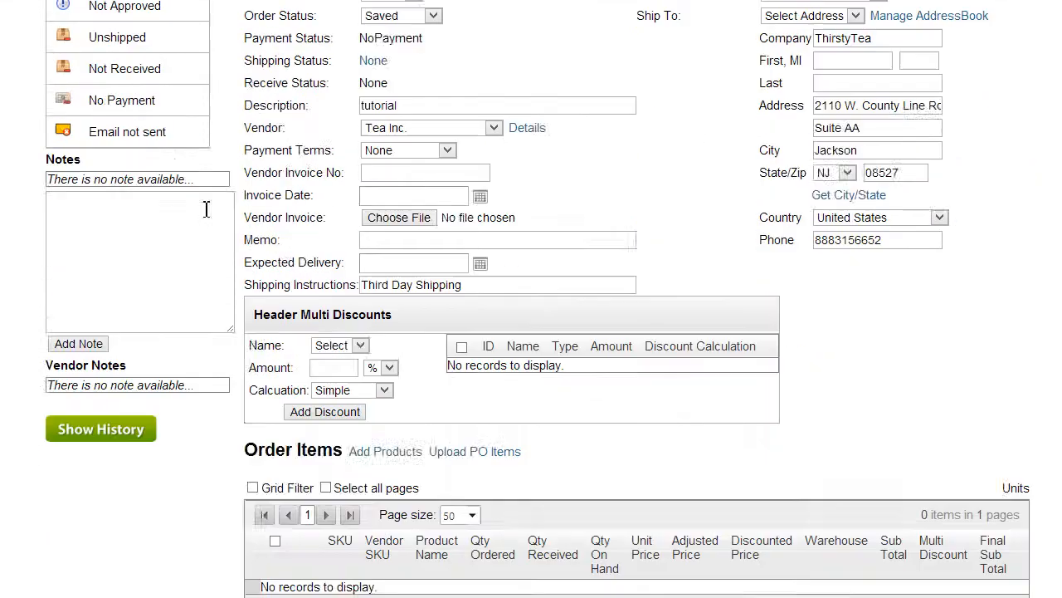
Step: Add TAZOZEN Tazo Zen Green Tea as an order item, 20 at $2.49
scroll("down", 3)
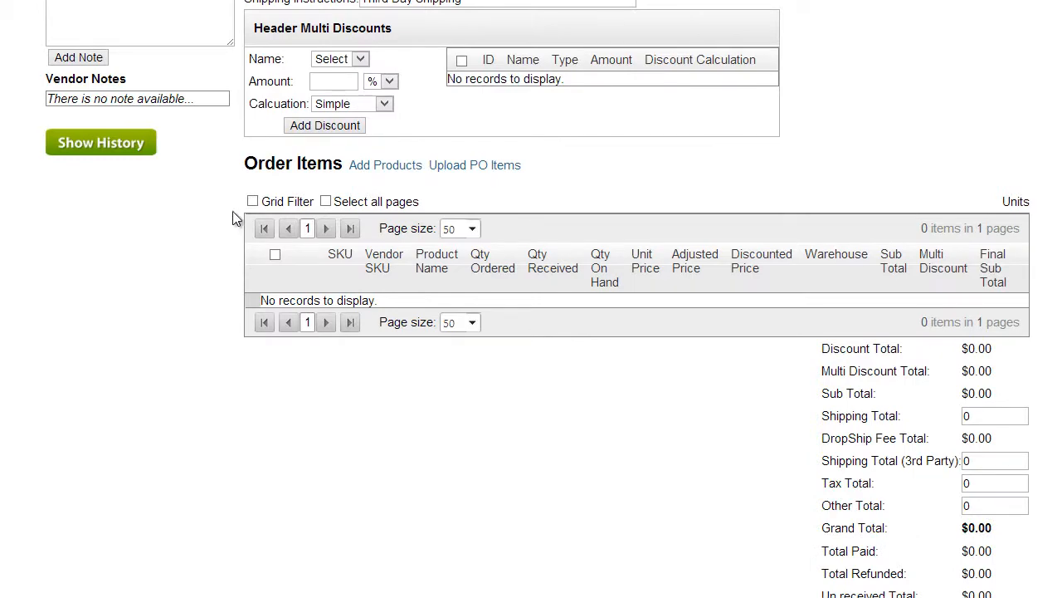
left_click(385, 164)
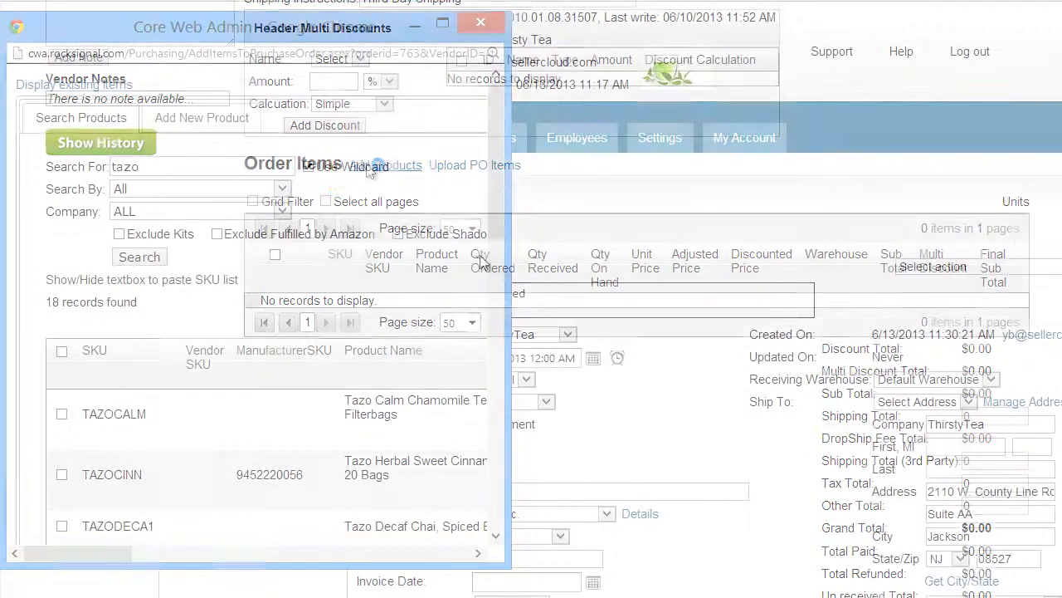
left_click(472, 26)
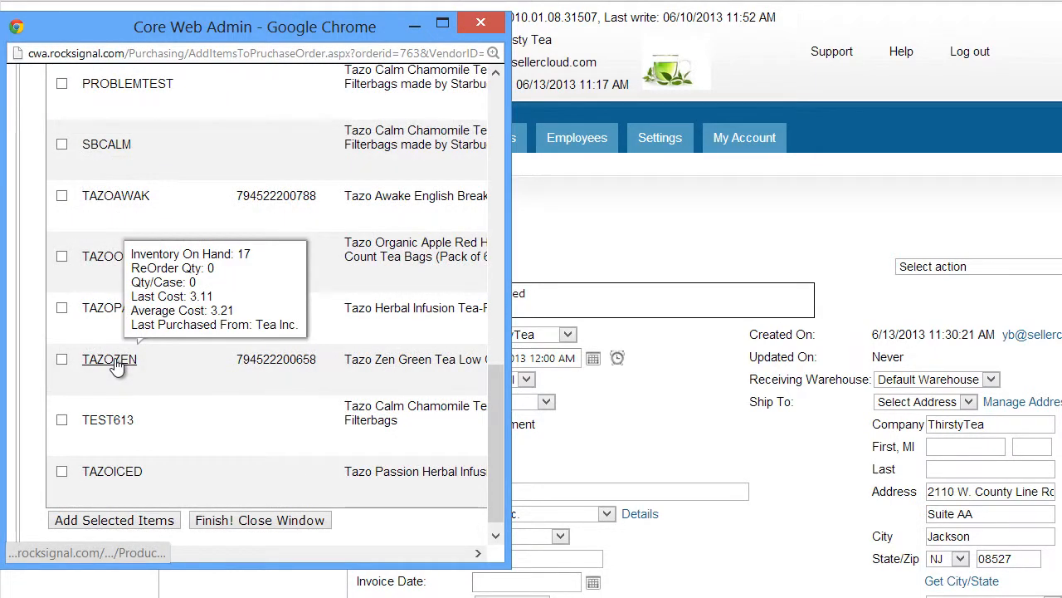
mouse_move(109, 361)
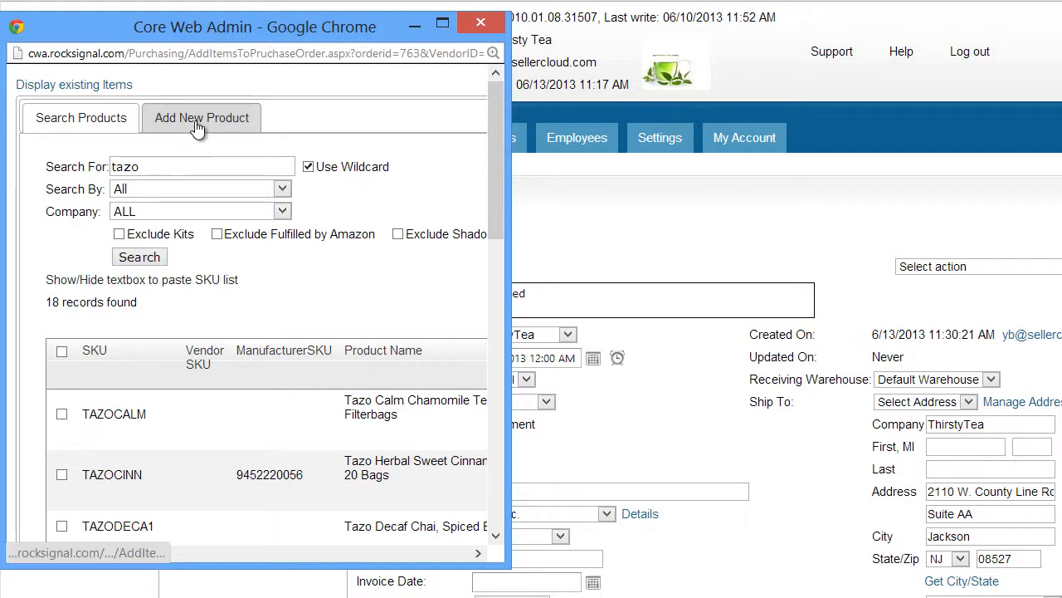
left_click(201, 117)
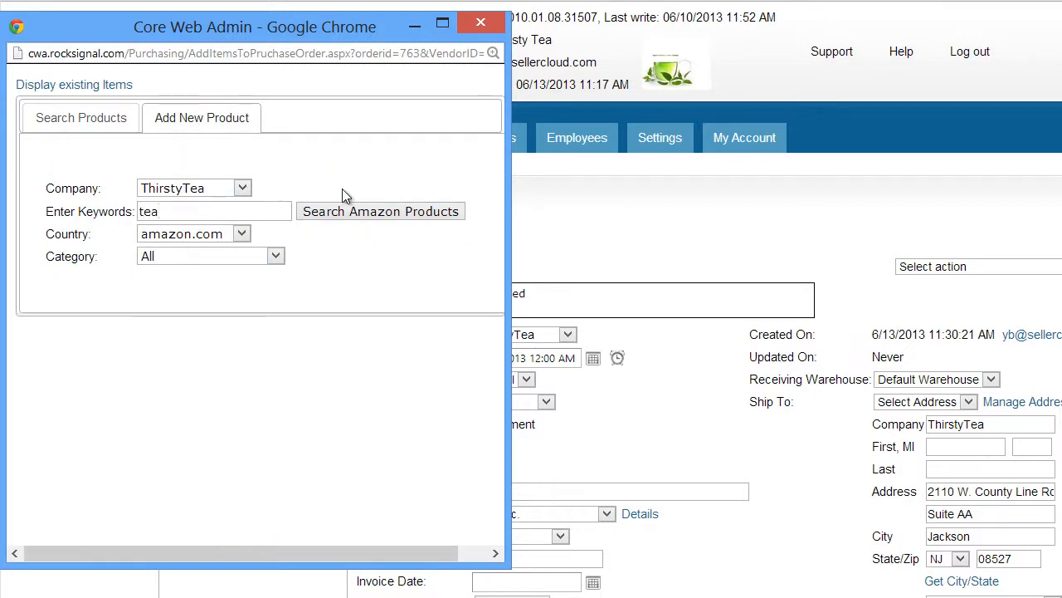
left_click(380, 210)
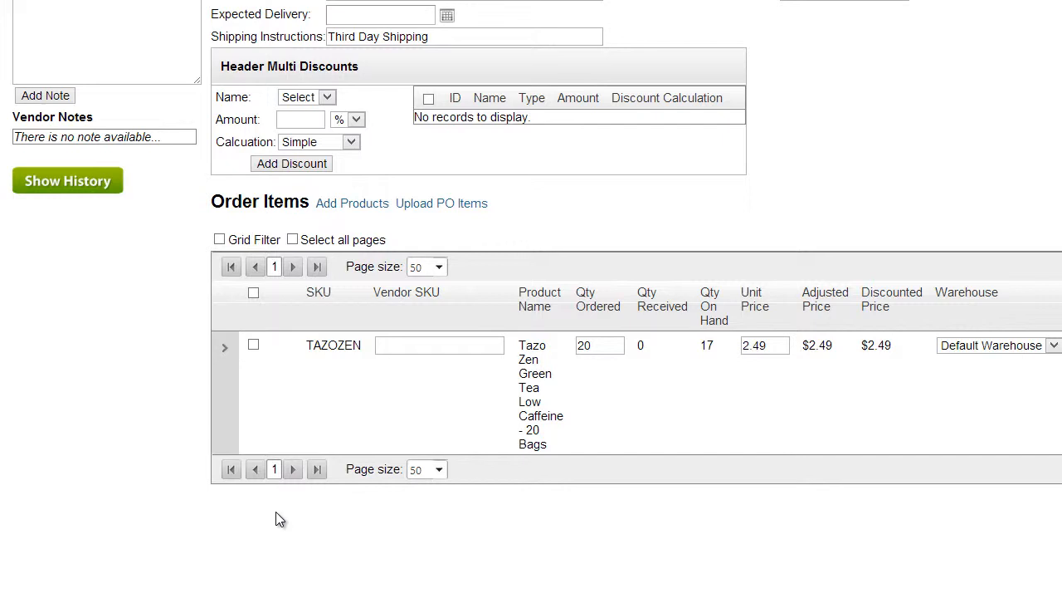
mouse_move(446, 209)
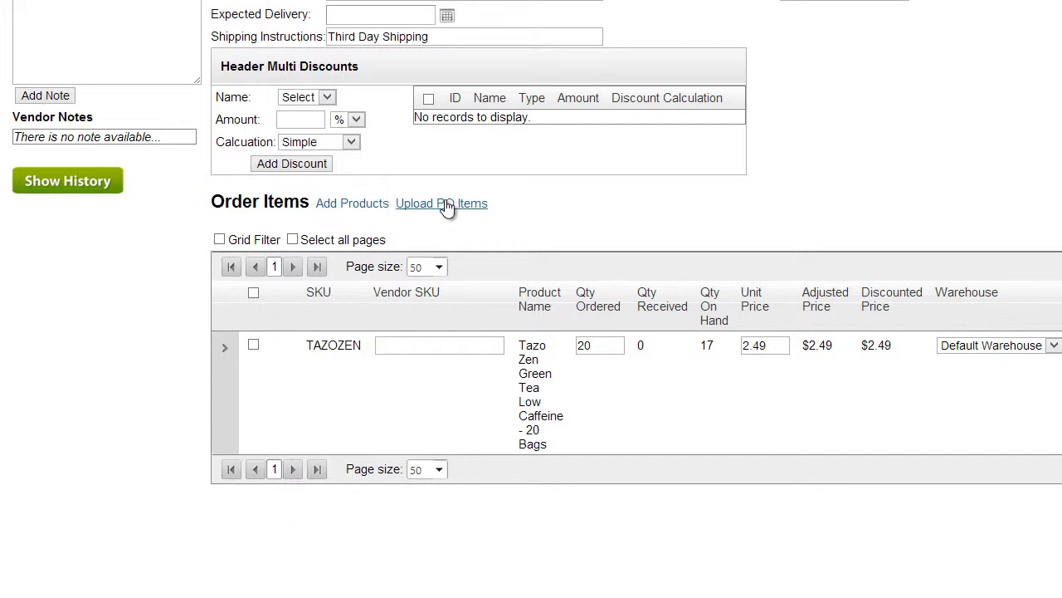
Step: Look at the Upload PO Items window and close it without uploading
left_click(441, 203)
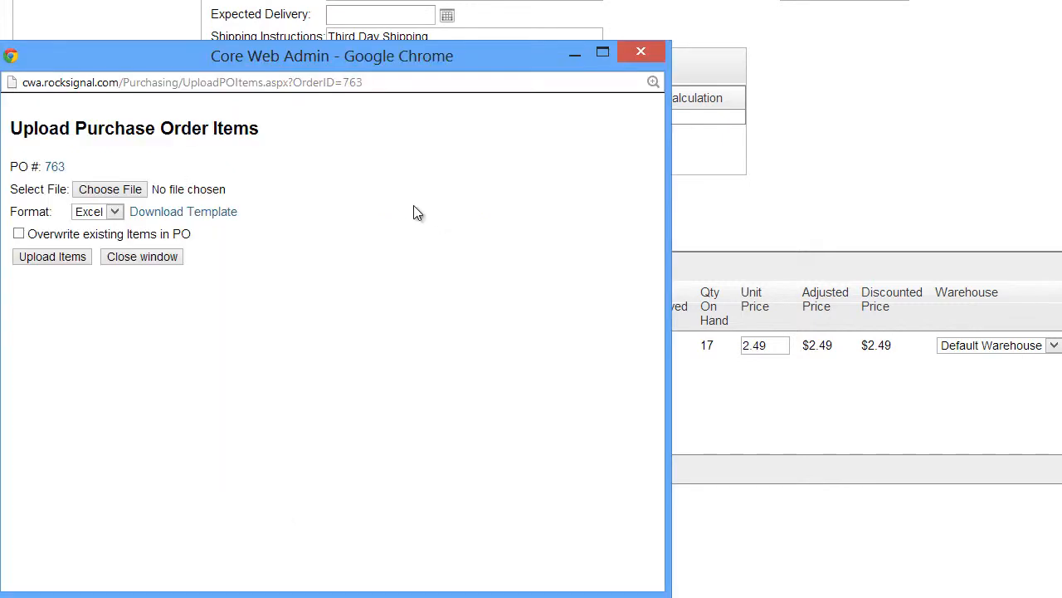
left_click(183, 213)
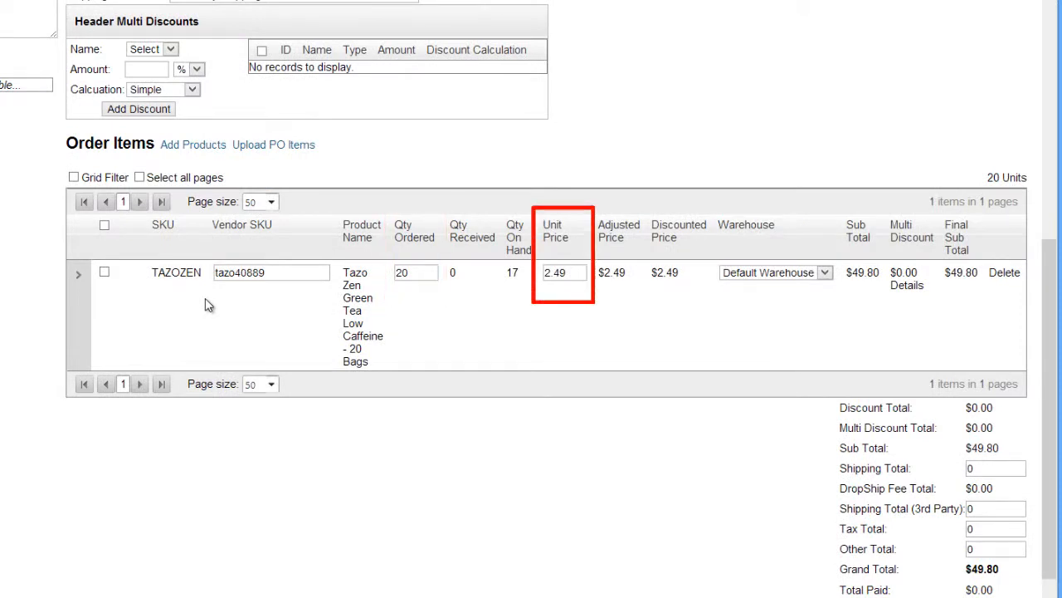
Step: Replace the purchase order's shipping total with 10.99
scroll("down", 3)
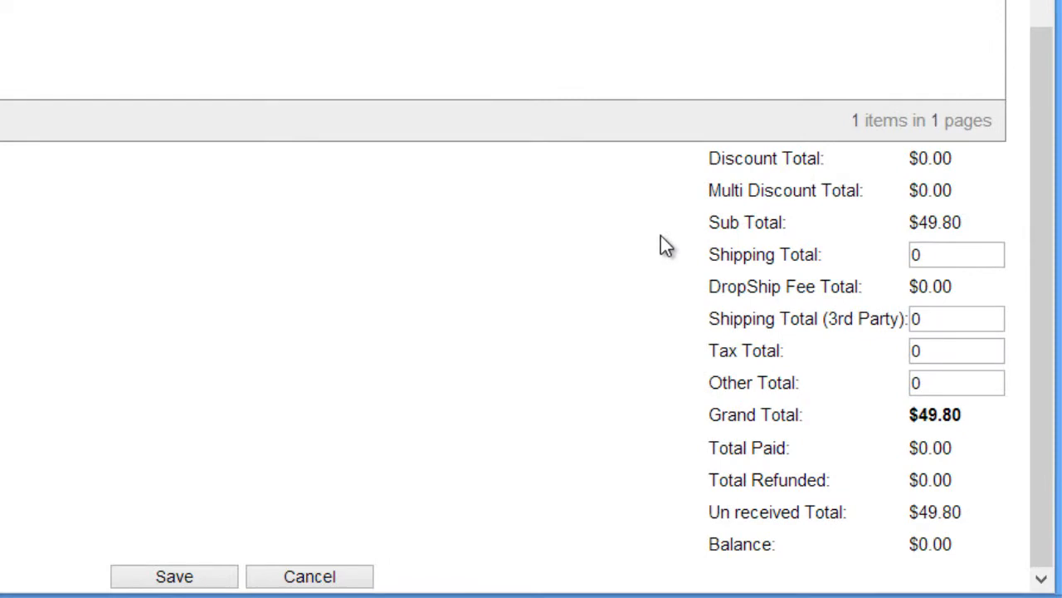
left_click(956, 254)
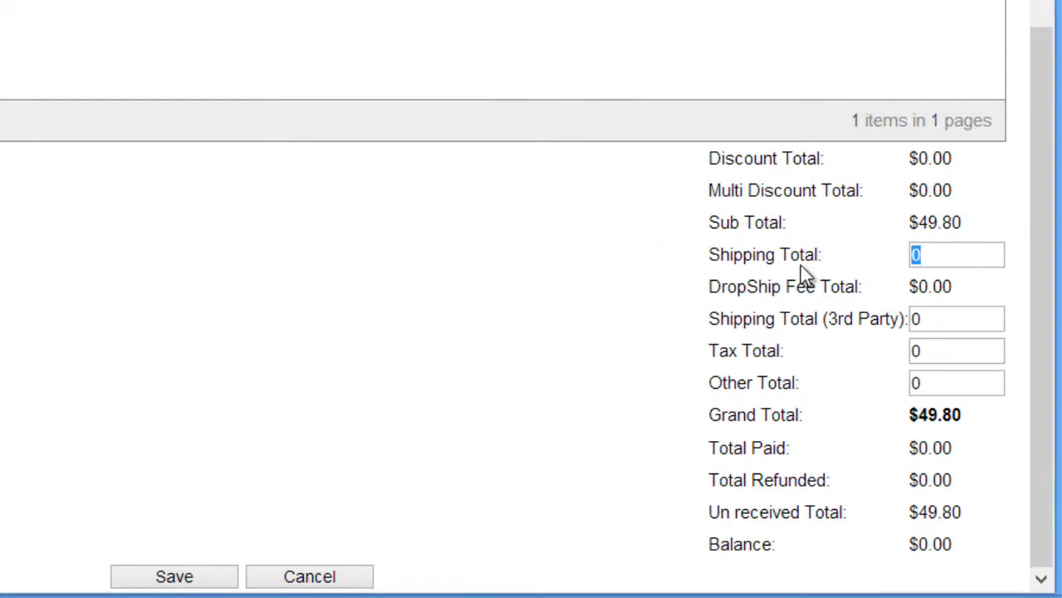
type("10.99")
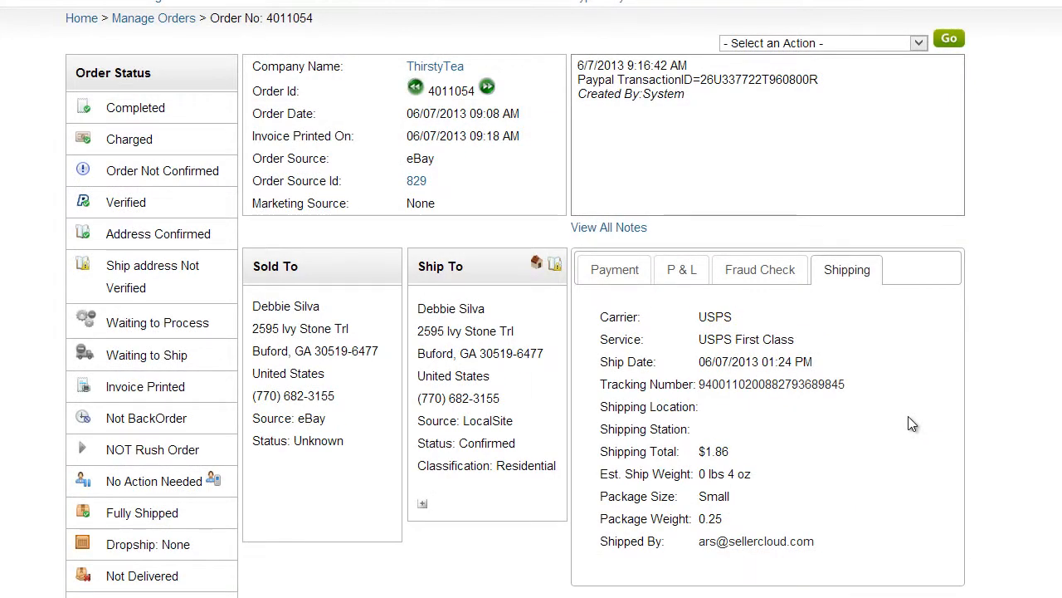
mouse_move(817, 365)
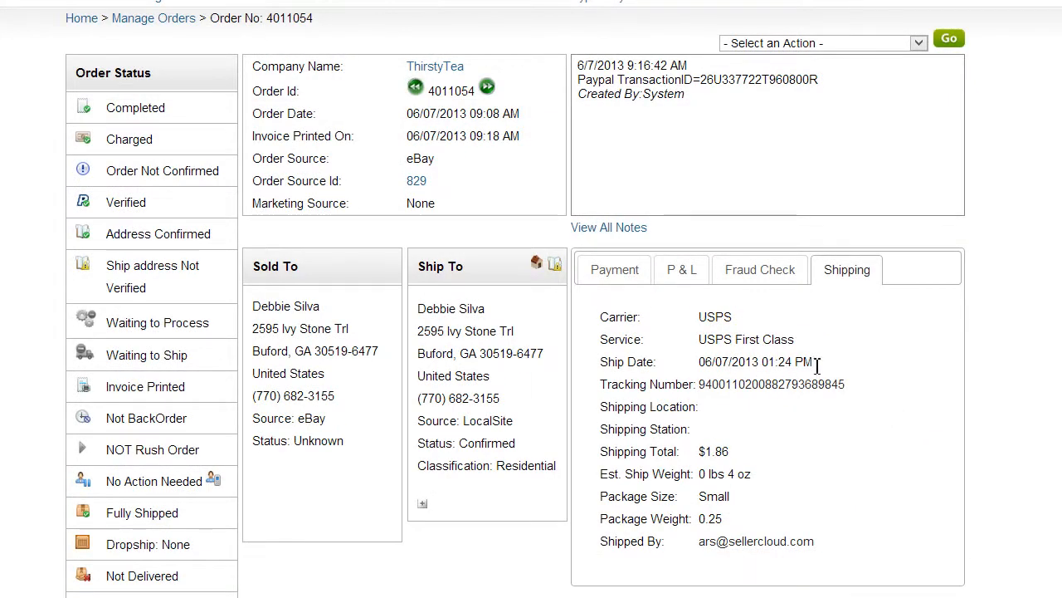
Step: View the Shipping tab of sales order 4011054 with its $1.86 shipping total
left_click(680, 269)
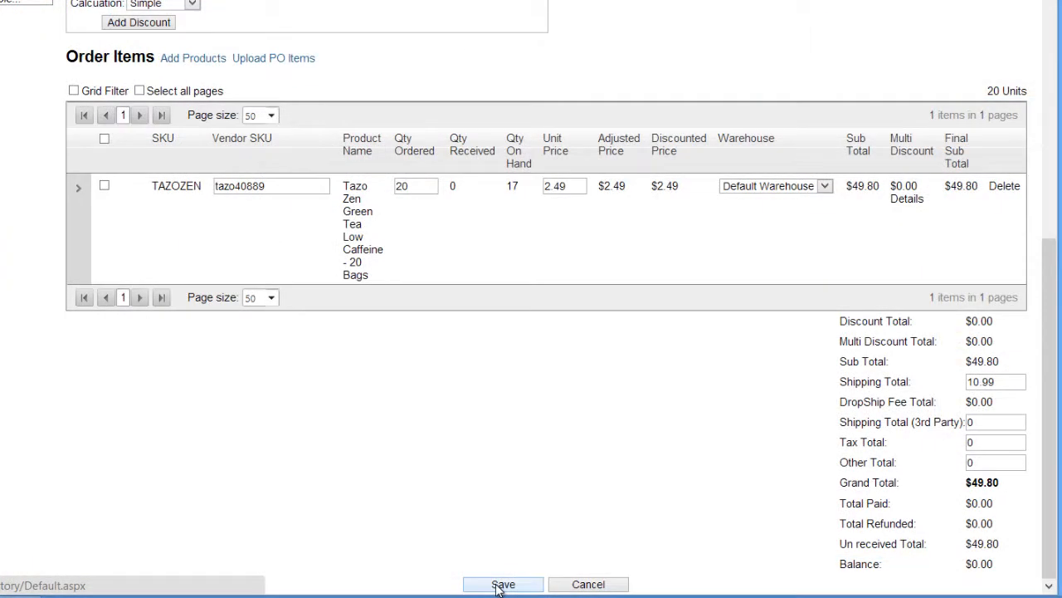
Step: Save PO #763 with the Tazo Zen line and 10.99 shipping total
left_click(504, 584)
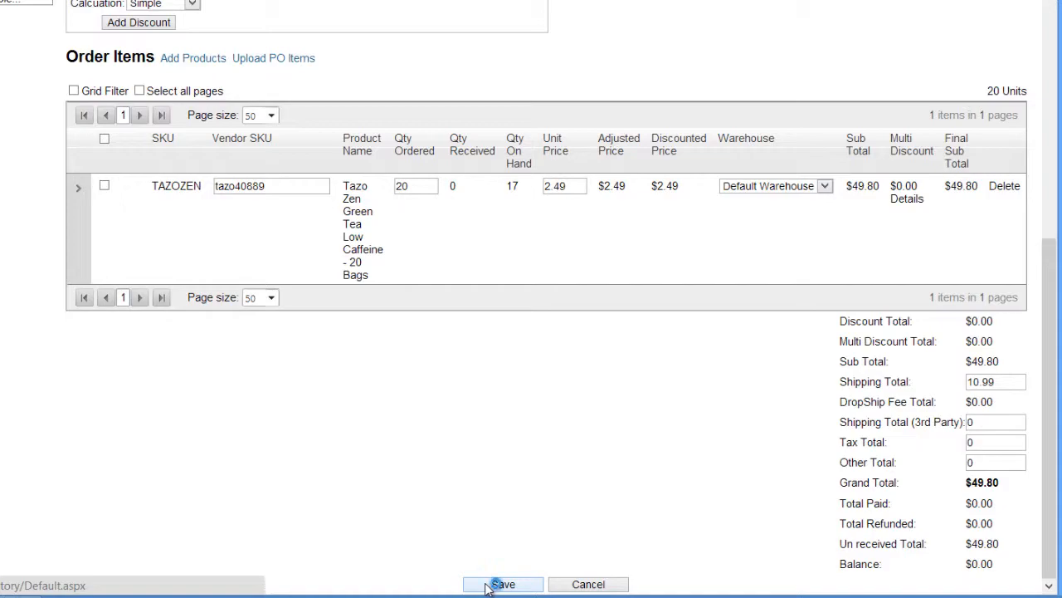
left_click(508, 584)
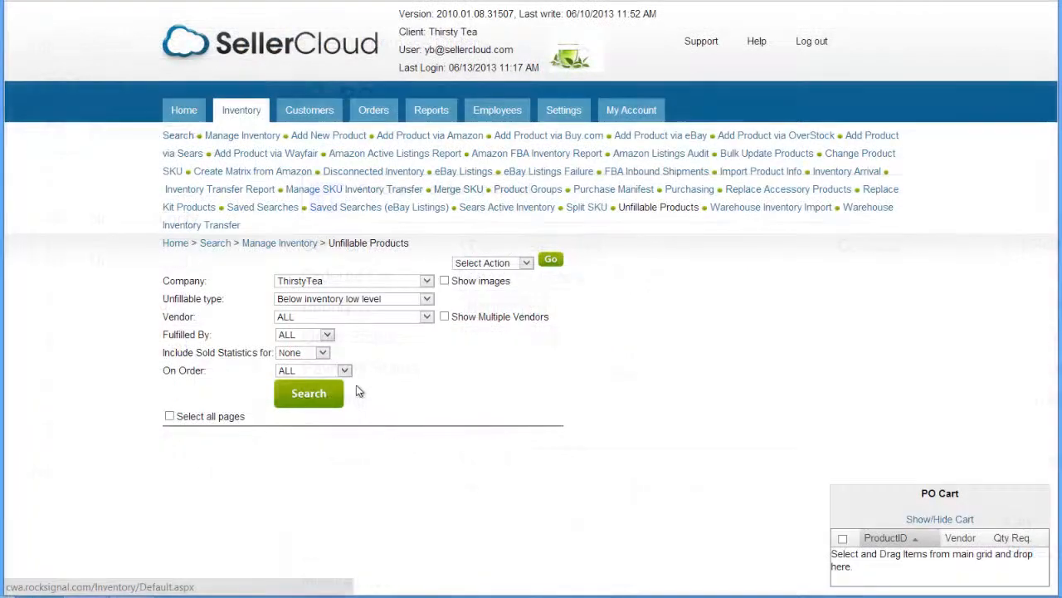
Step: On the Unfillable Products report, show the On Order filter choices (All, On Order, Not On Order)
left_click(341, 371)
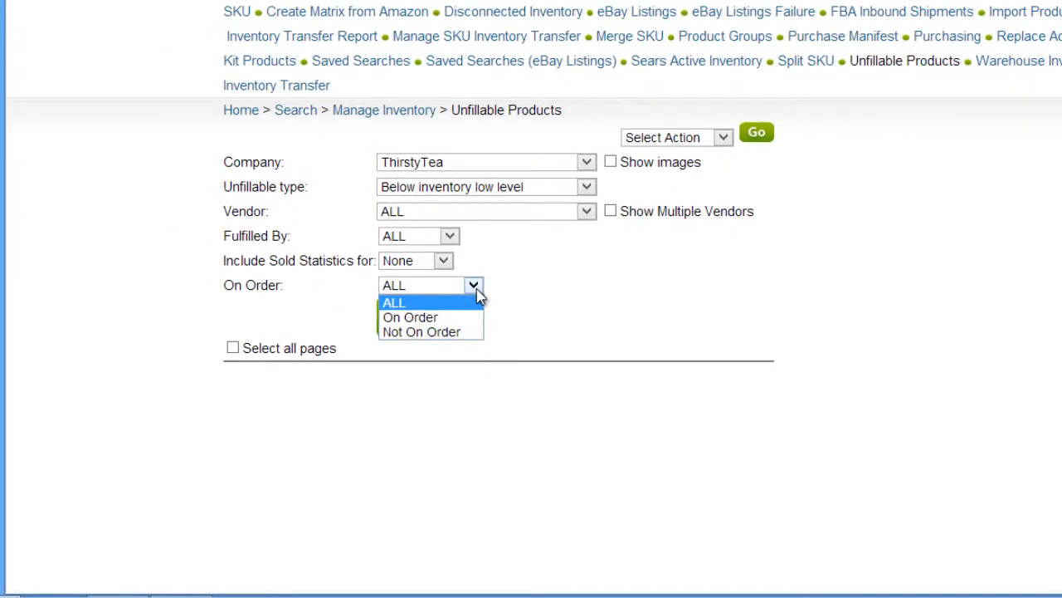